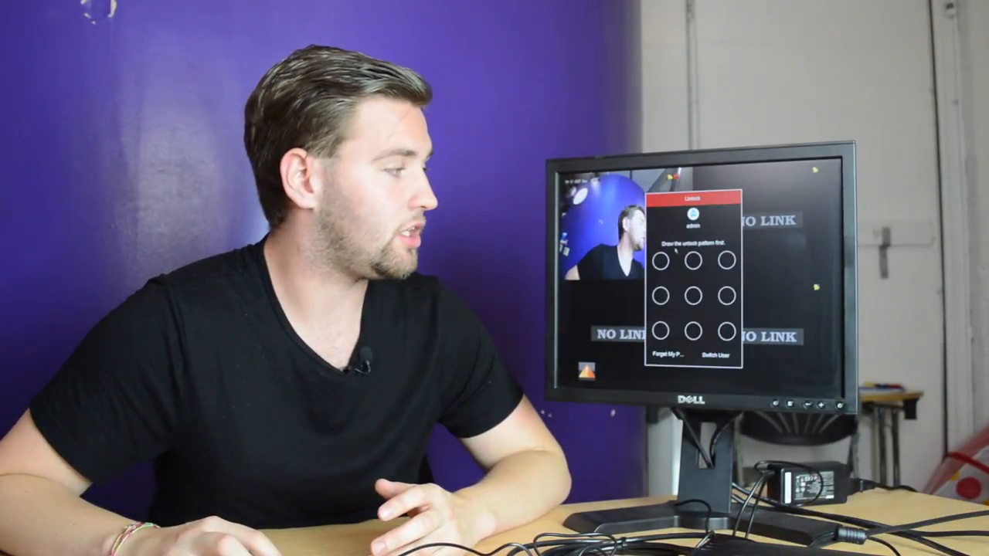
- Unlock the recorder by drawing the admin account's unlock pattern
left_click(661, 259)
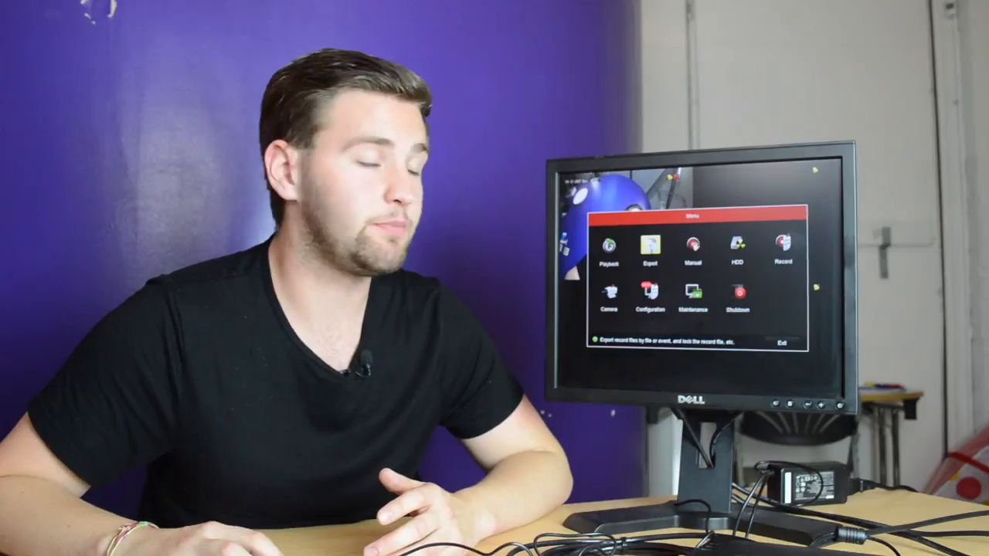
- Search Export recordings for IP Cameras D1–D4 on 17-09-2017, 00:00:00 to 23:59:59
left_click(650, 251)
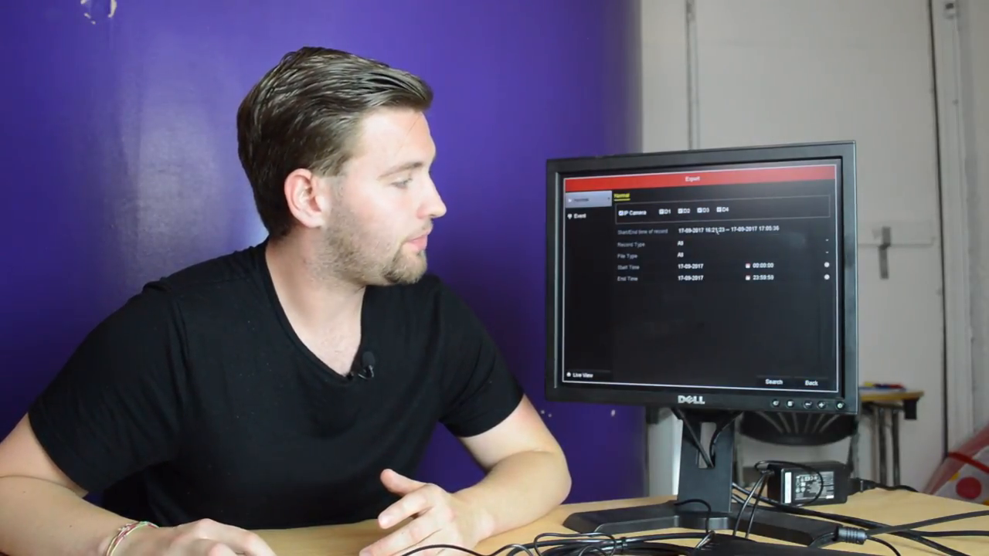
left_click(699, 279)
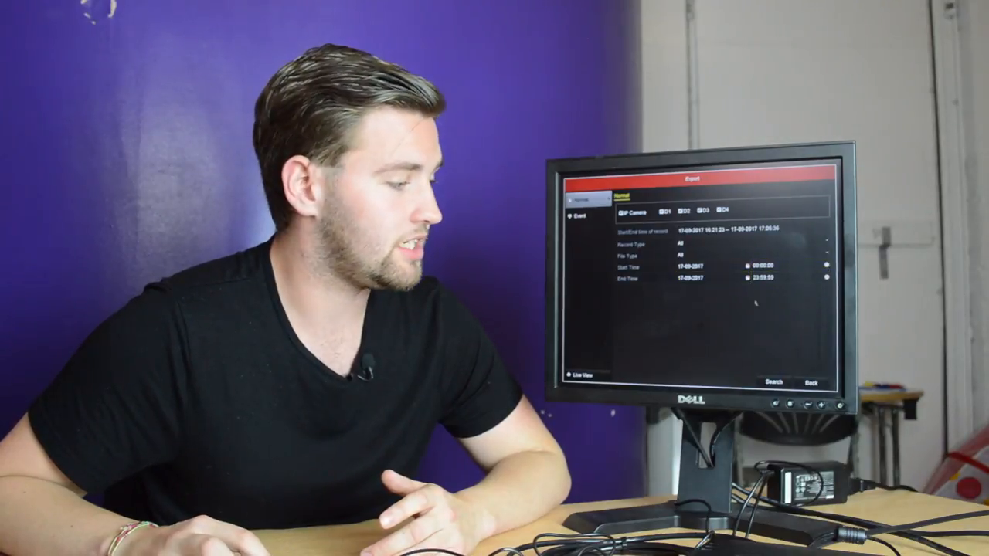
left_click(777, 382)
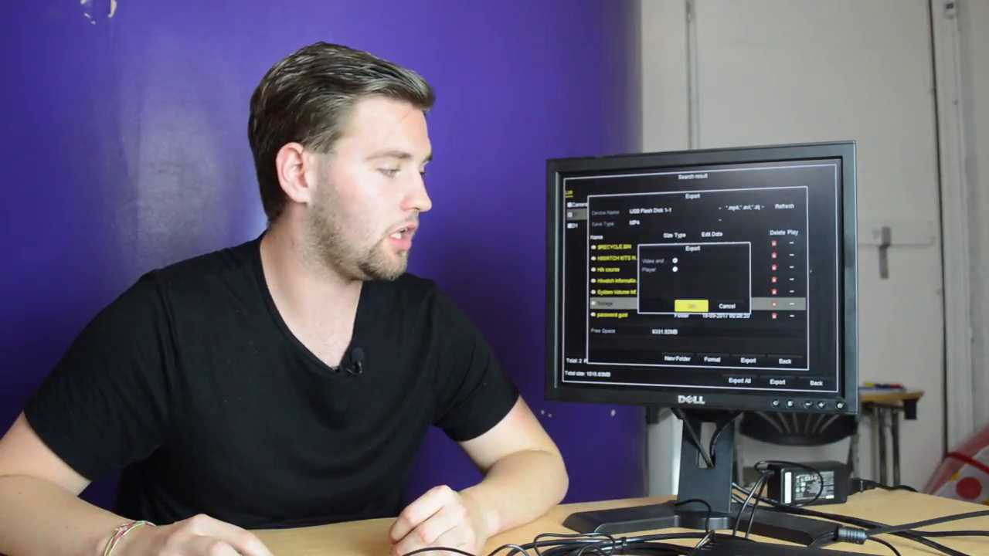
- Confirm the MP4 export of the found recordings to the USB Flash Disk 1-1 folder
left_click(686, 302)
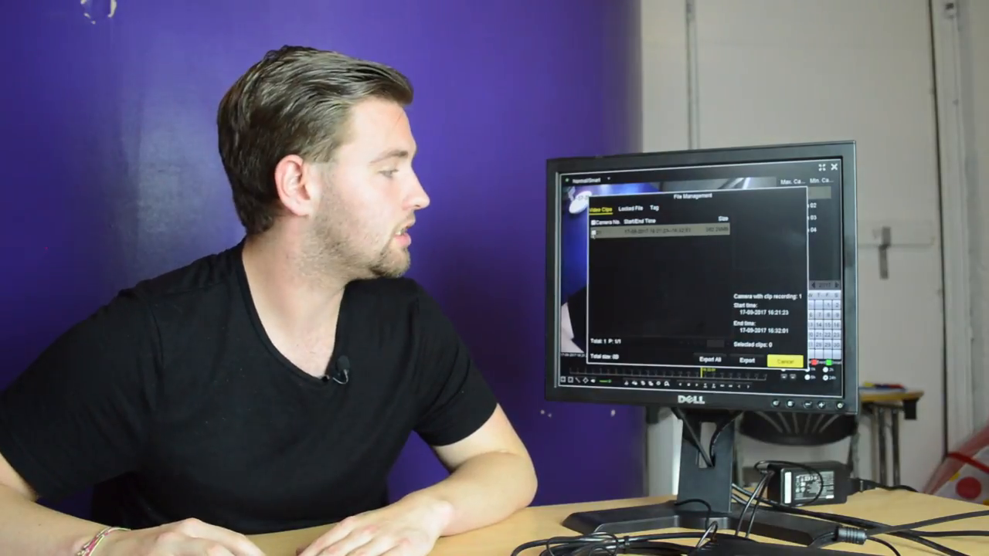
- Export the 16:21:23–16:32:01 video clip to the USB Flash Disk 1-1 folder
left_click(672, 231)
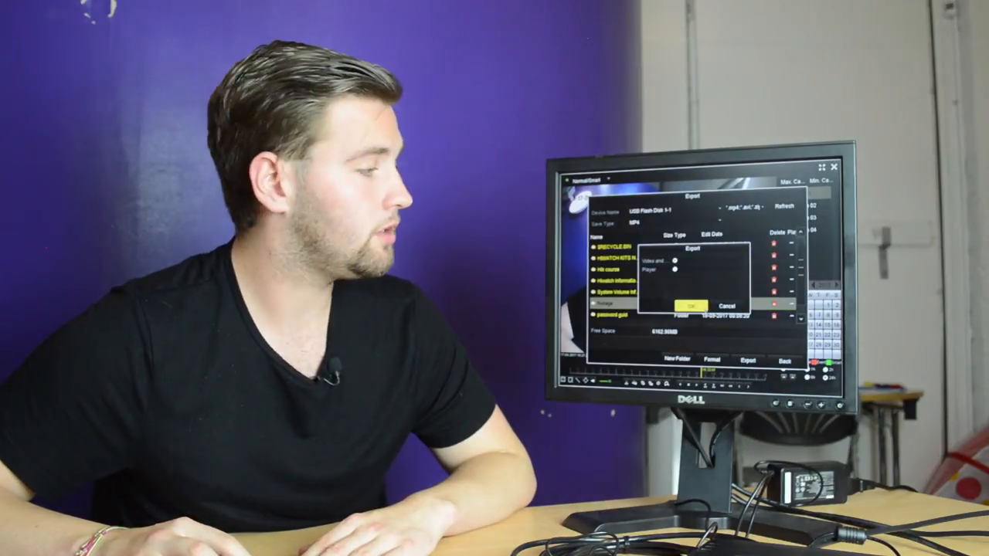
left_click(688, 304)
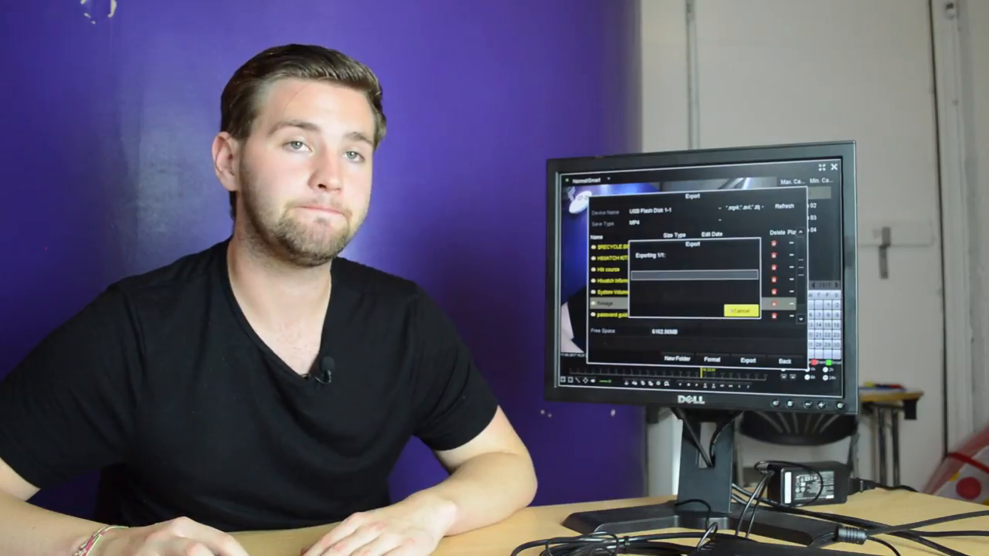